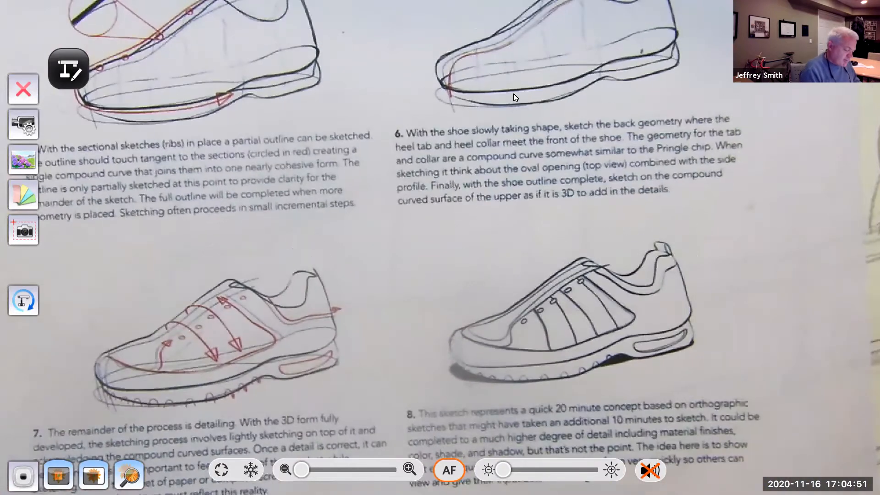
{"action": "scroll", "scroll_direction": "up", "scroll_amount": 3}
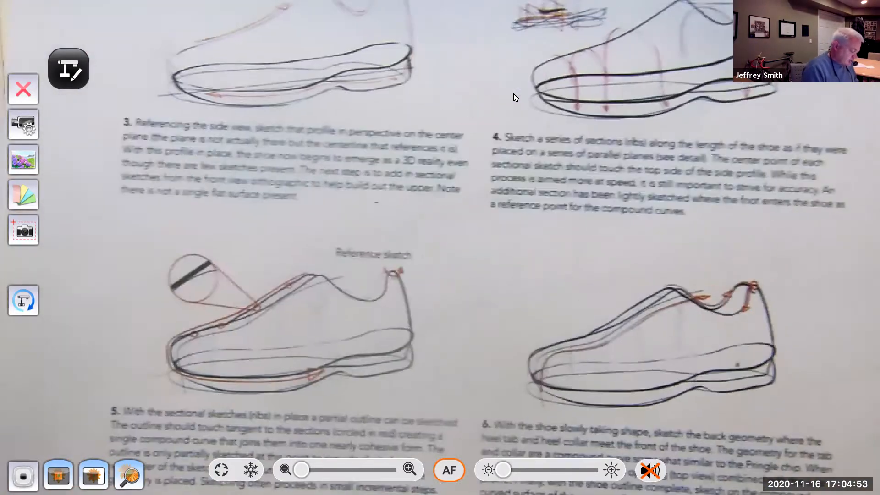